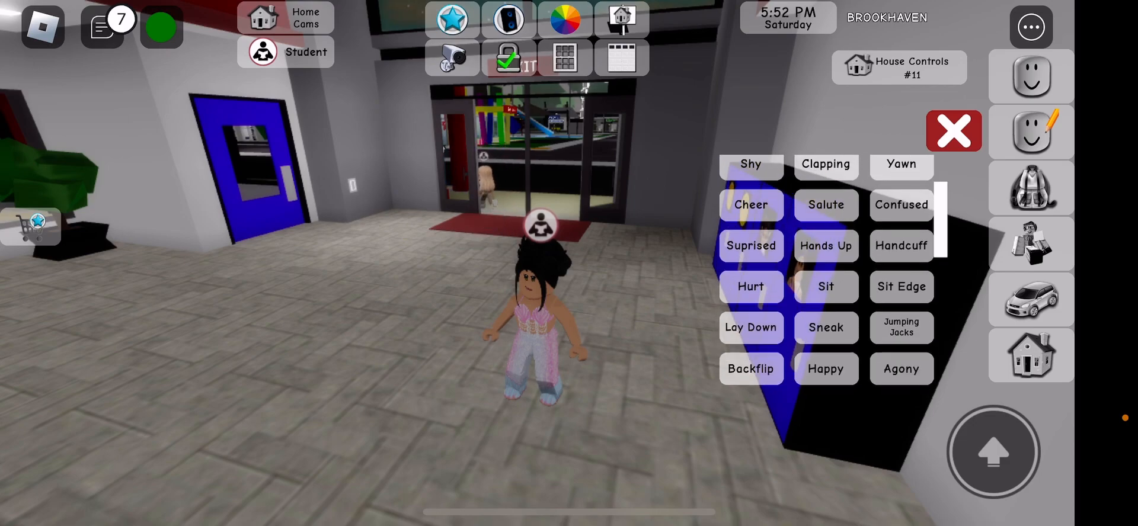
Enter the school bathroom stall and bring up the avatar hair catalog
scroll(down, 3)
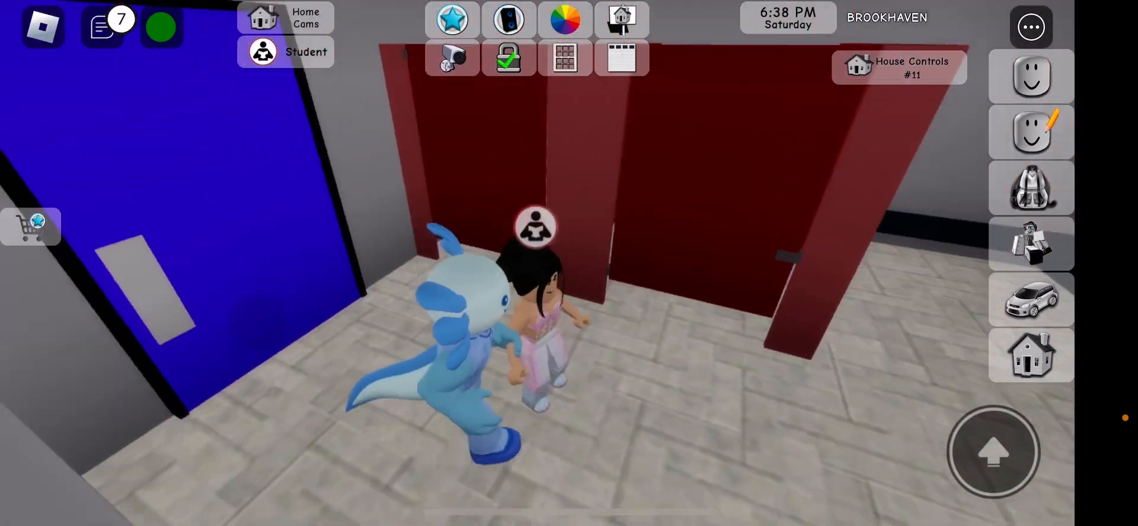
click(536, 226)
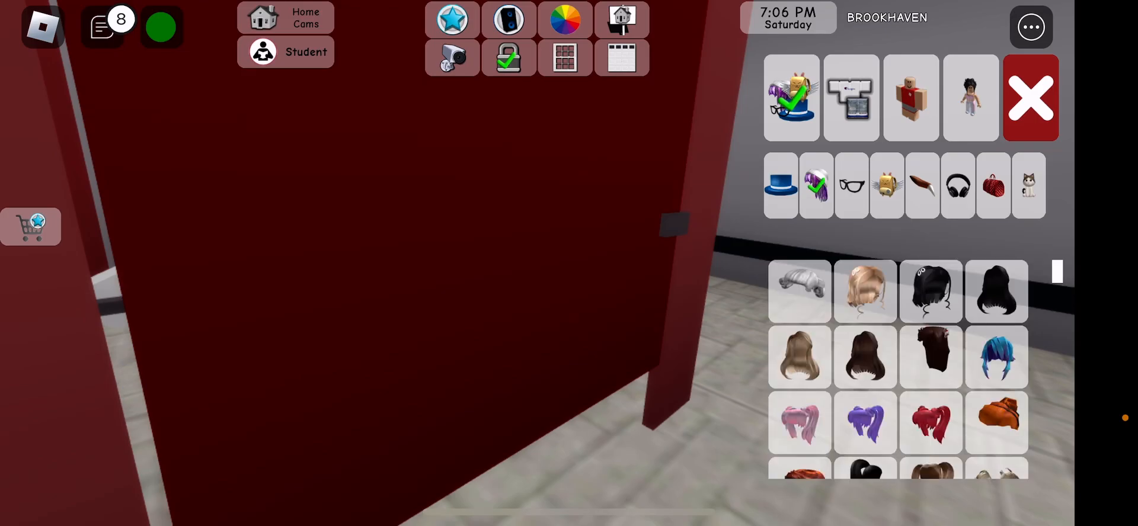
Restyle the avatar as a boy with white cap, sunglasses, gold chain and white hoodie
scroll(down, 3)
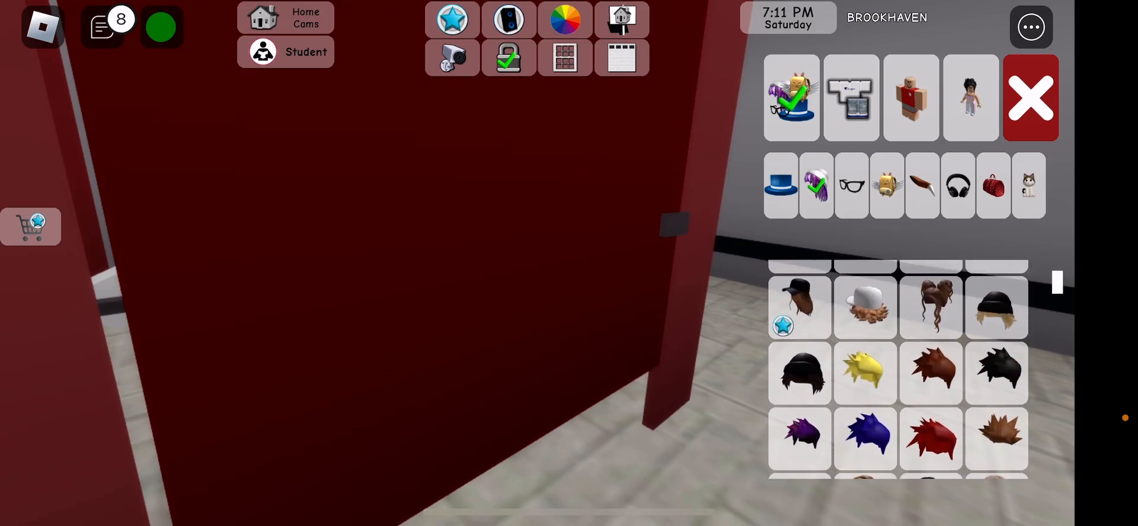
click(864, 306)
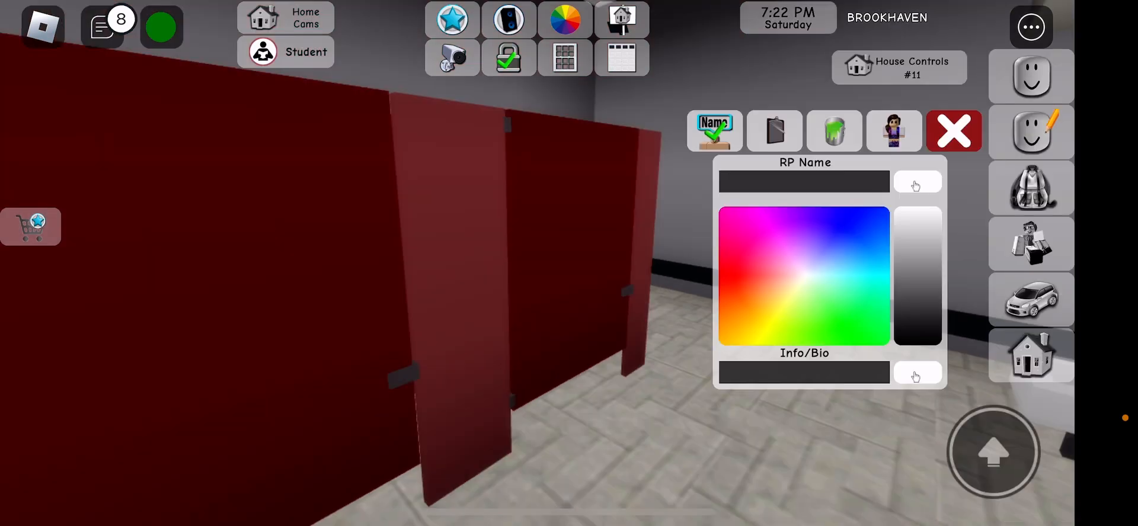
click(953, 131)
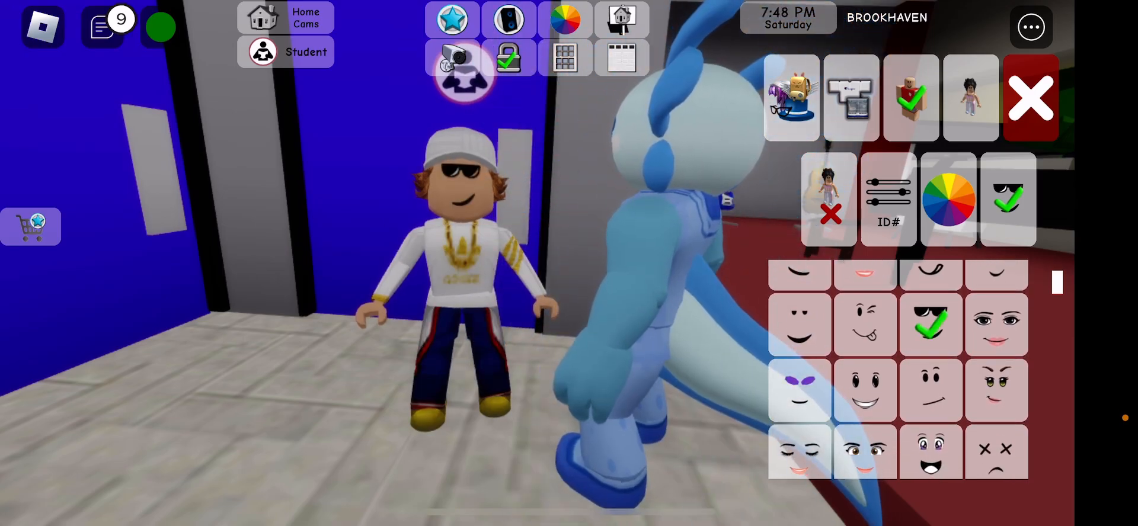
Finish editing the look and have the capped avatar lie flat on the floor
click(1031, 96)
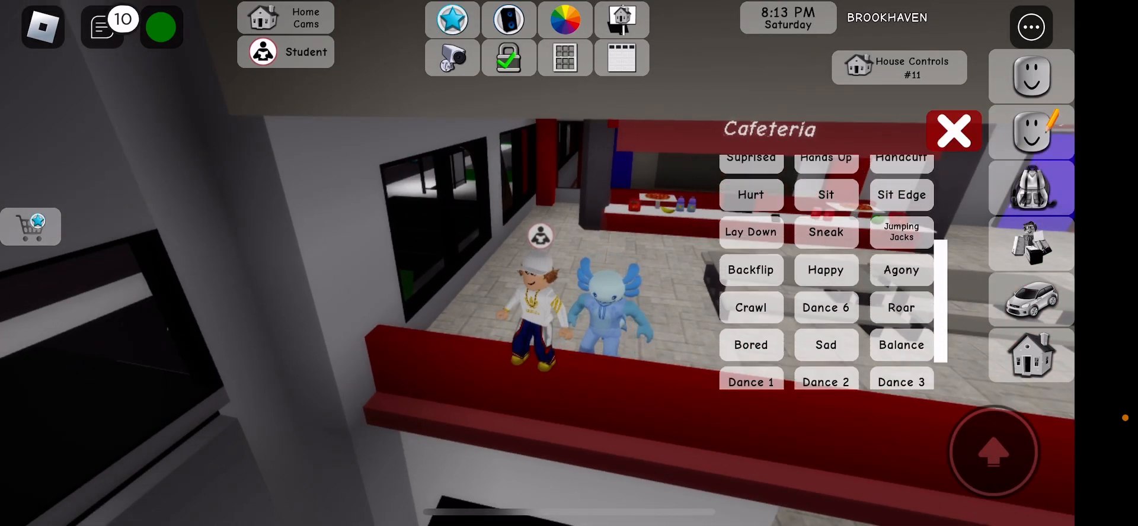
scroll(down, 3)
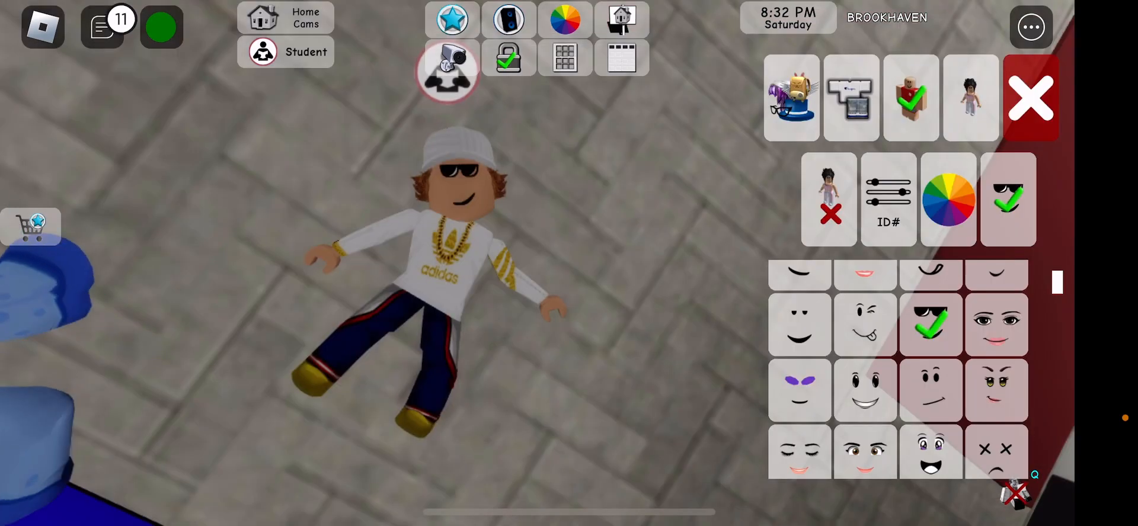
Give the avatar the X-eyed frowning face and request switching to the Roblox avatar
click(1030, 96)
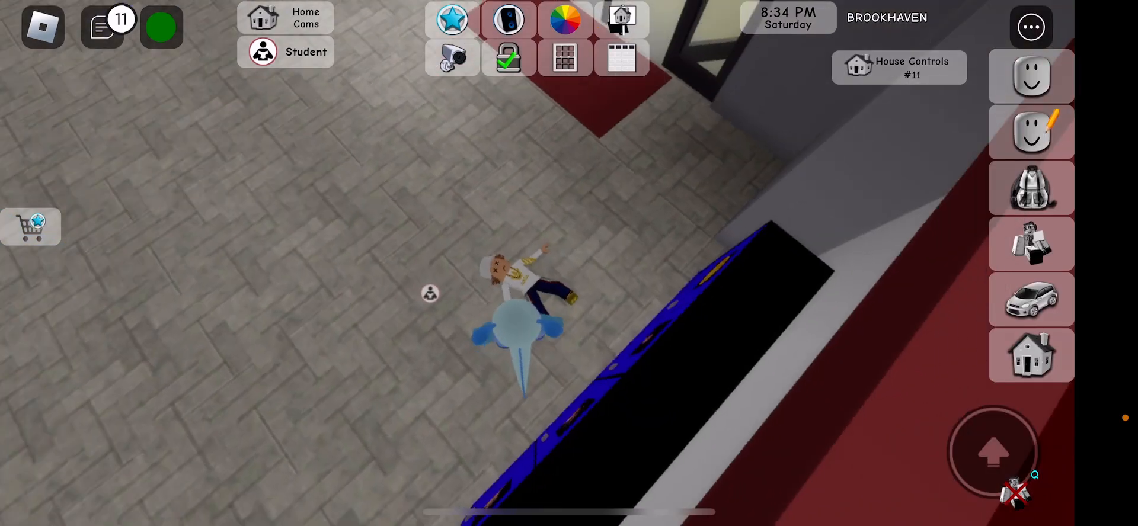
click(451, 58)
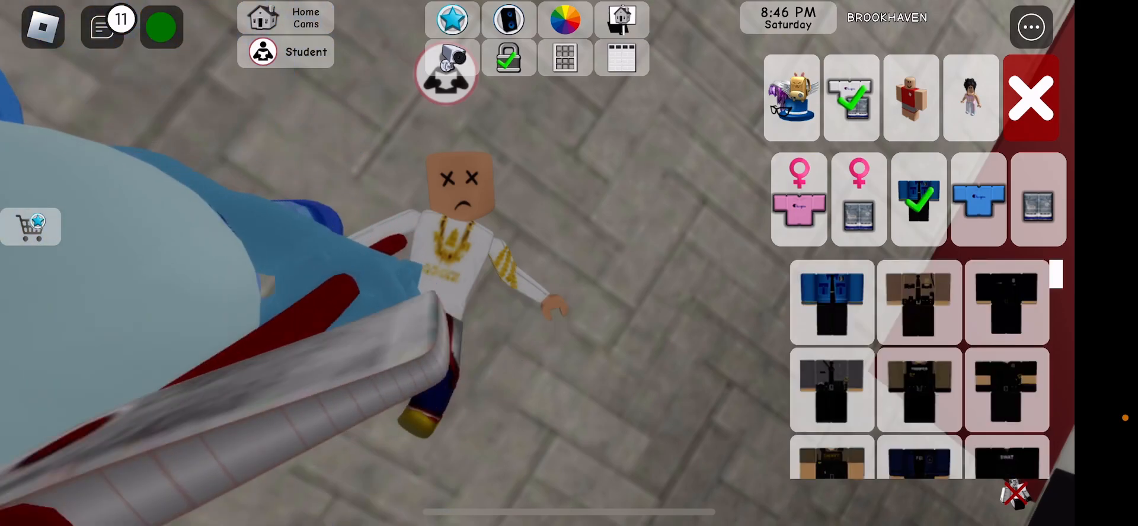
scroll(down, 3)
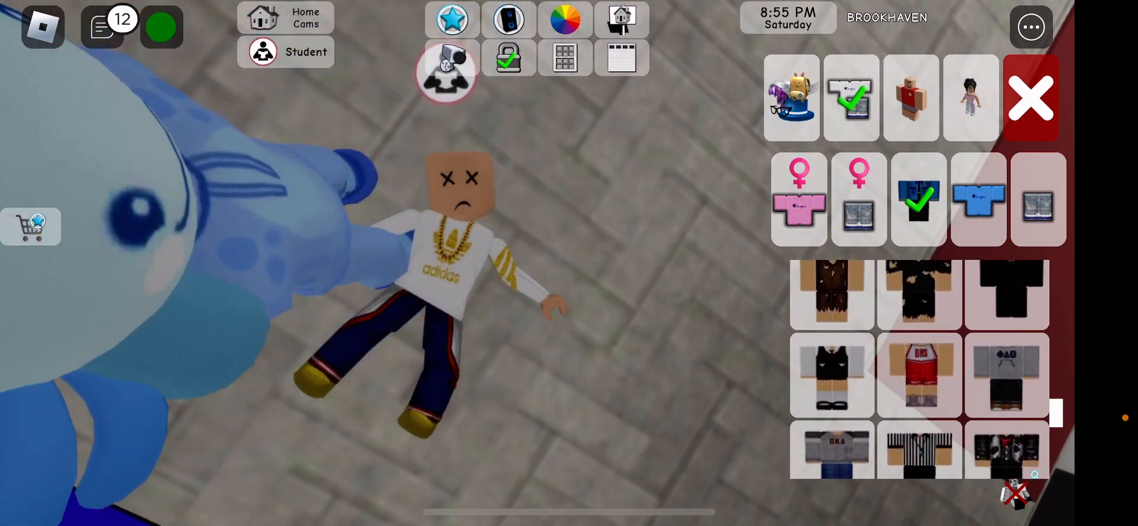
click(1031, 96)
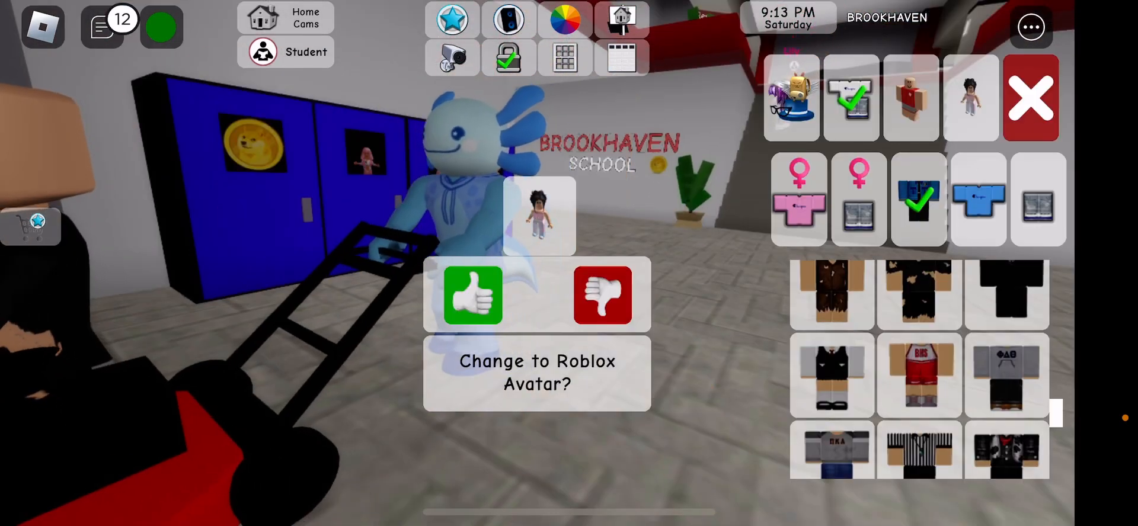
Confirm the Roblox avatar, shrink it to size 0.4 and claim the spaceship house
click(473, 294)
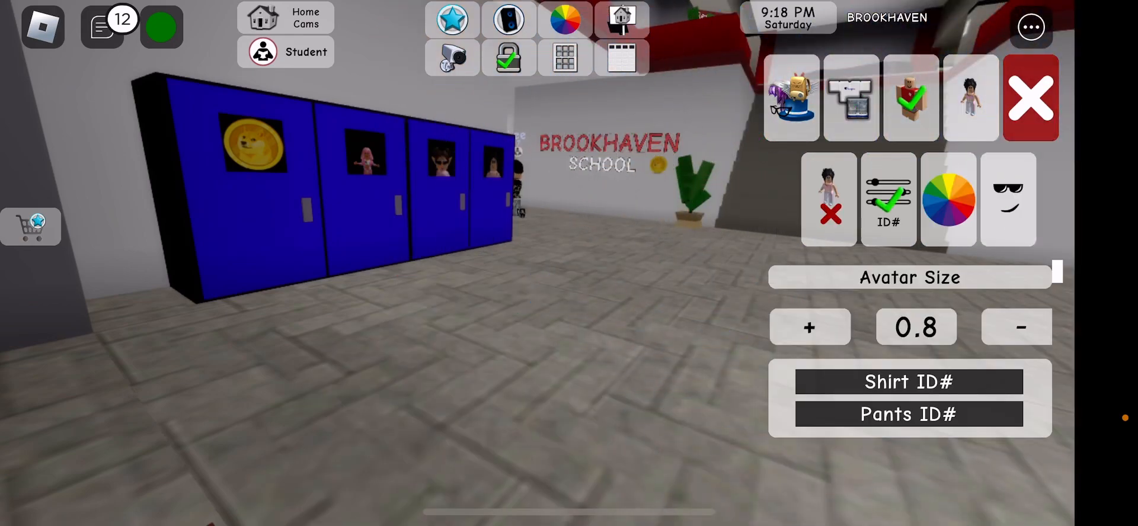
click(1017, 327)
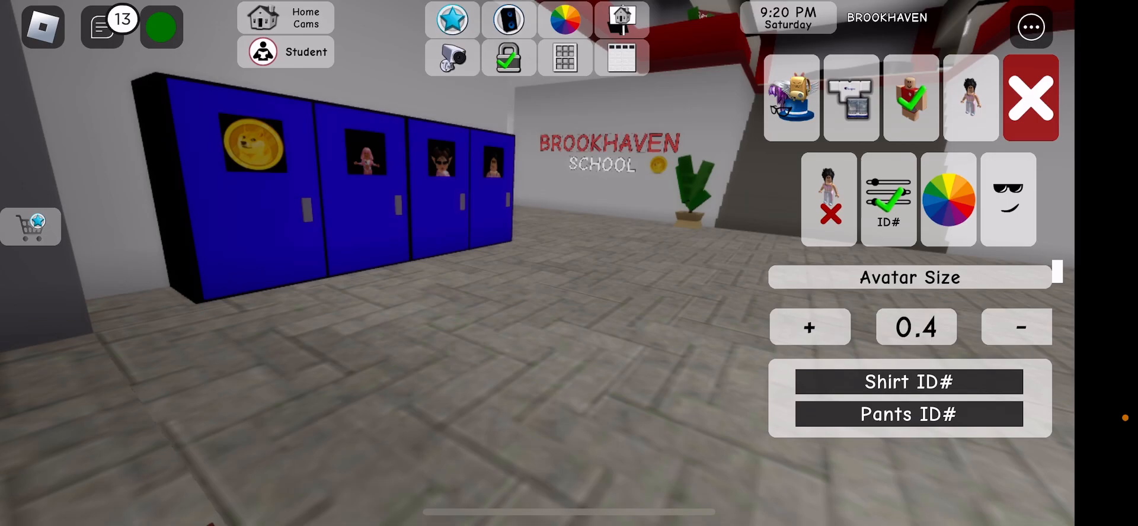
click(1030, 96)
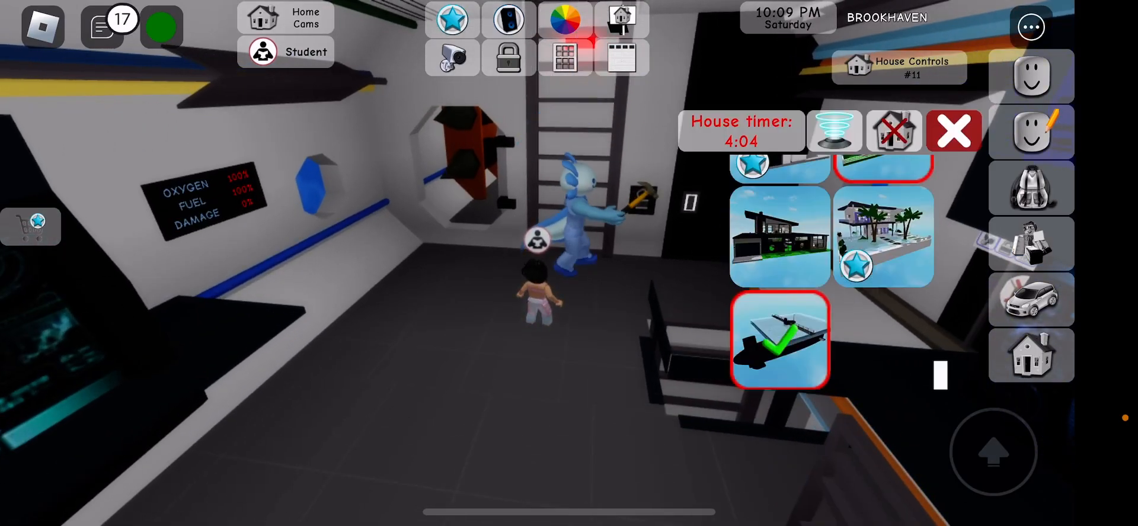
Reopen the editor inside the spaceship house and pick the X-eyes face
click(953, 132)
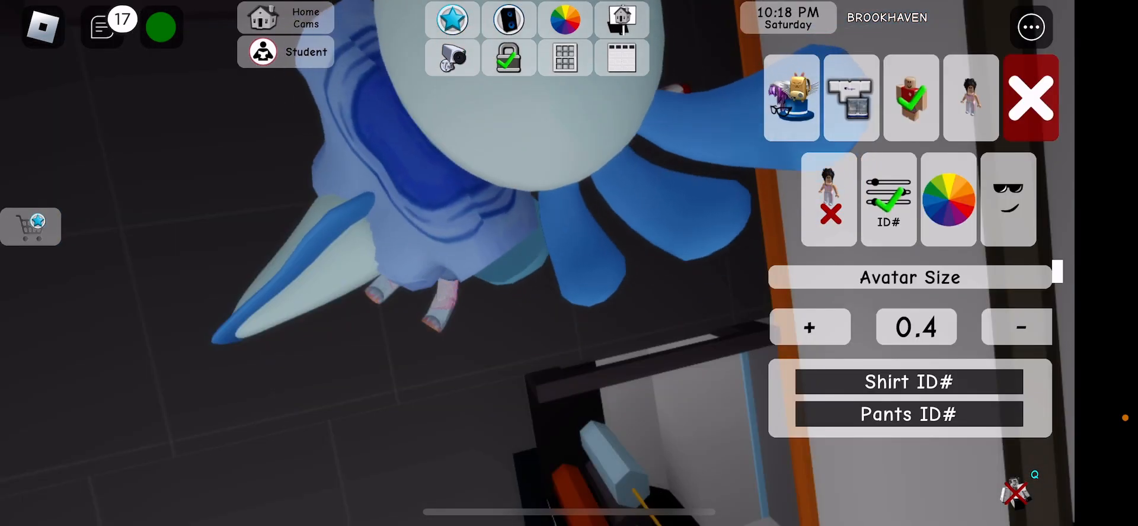
click(1008, 200)
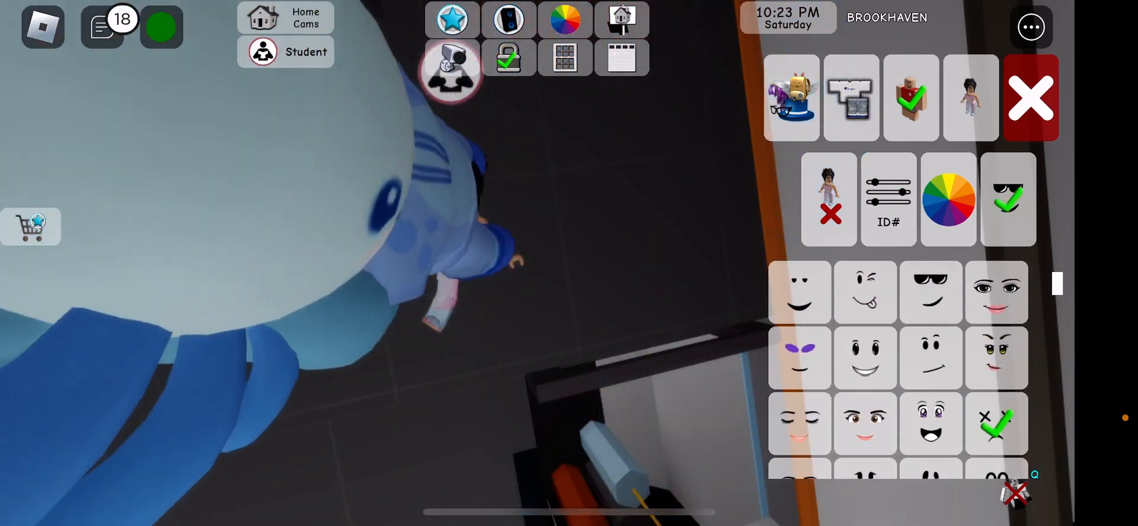
click(1031, 97)
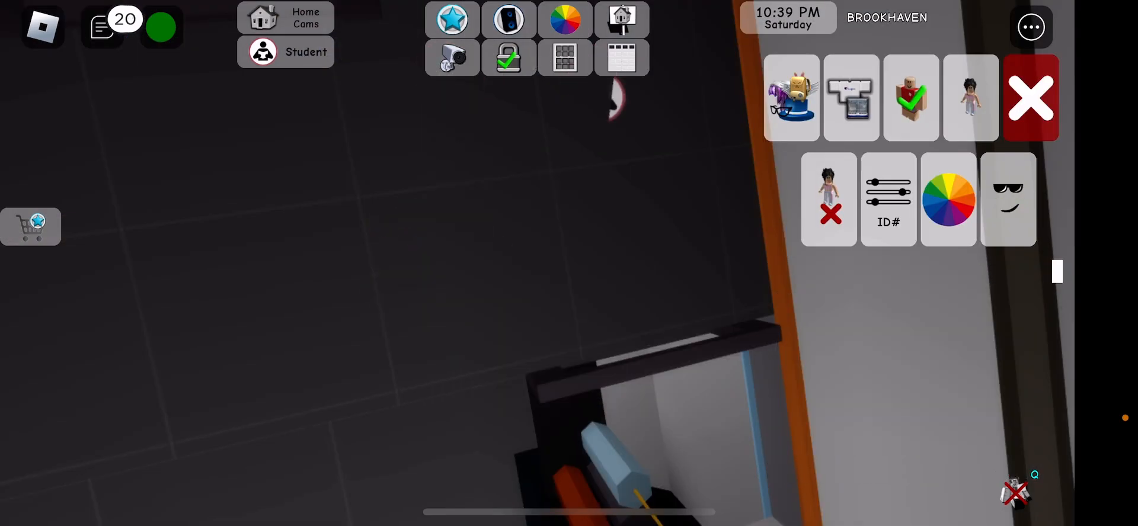
Use the ID# size settings to shrink the avatar to size 0.4
click(888, 199)
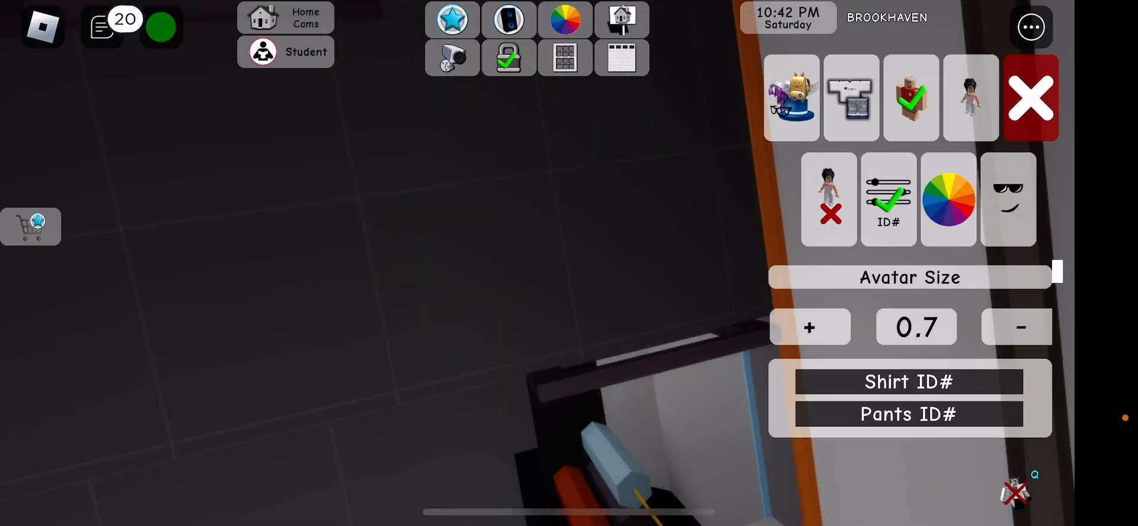
click(1019, 327)
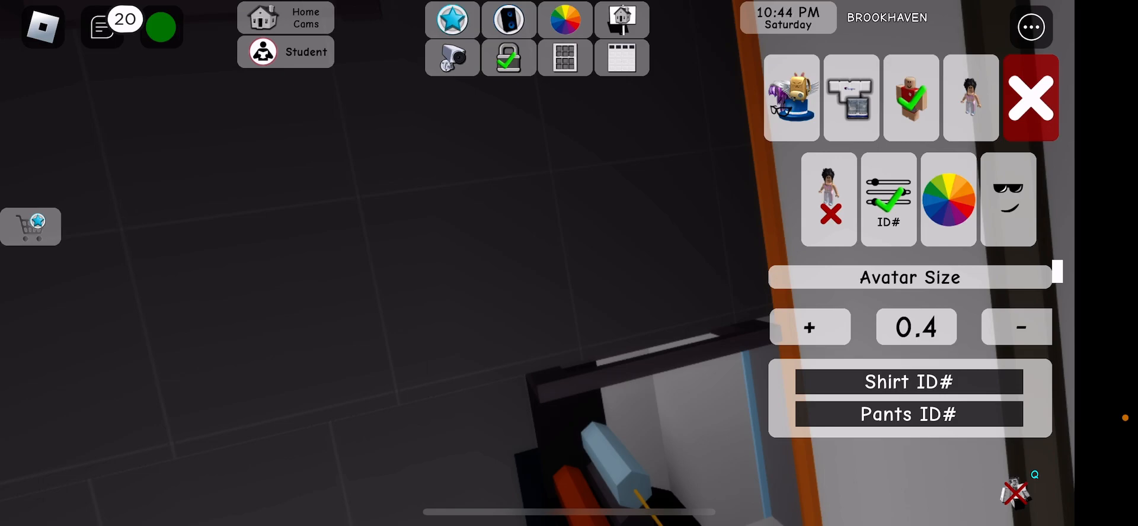
click(1030, 96)
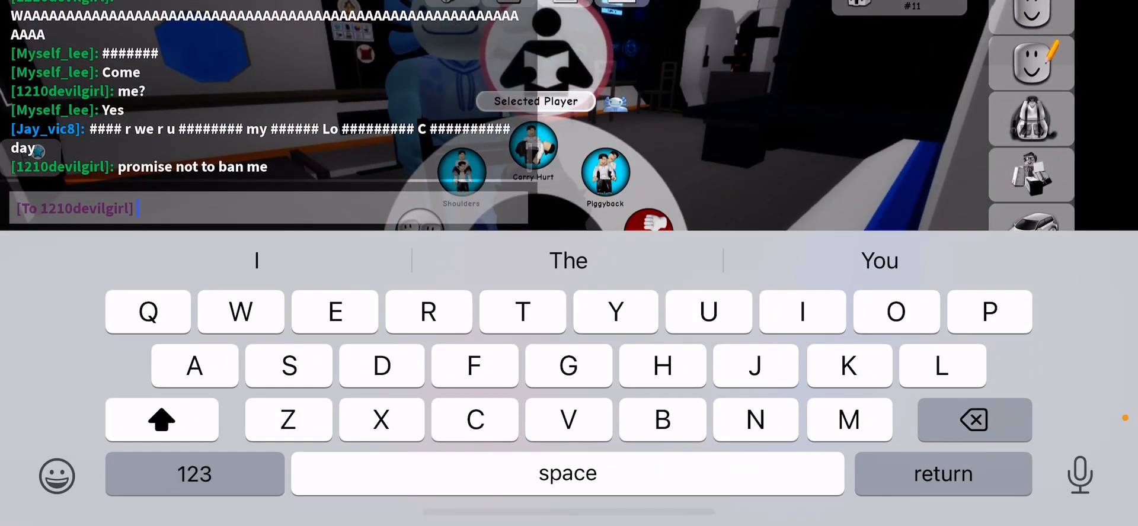
Send the private reply telling the other player okay then don't come
key(return)
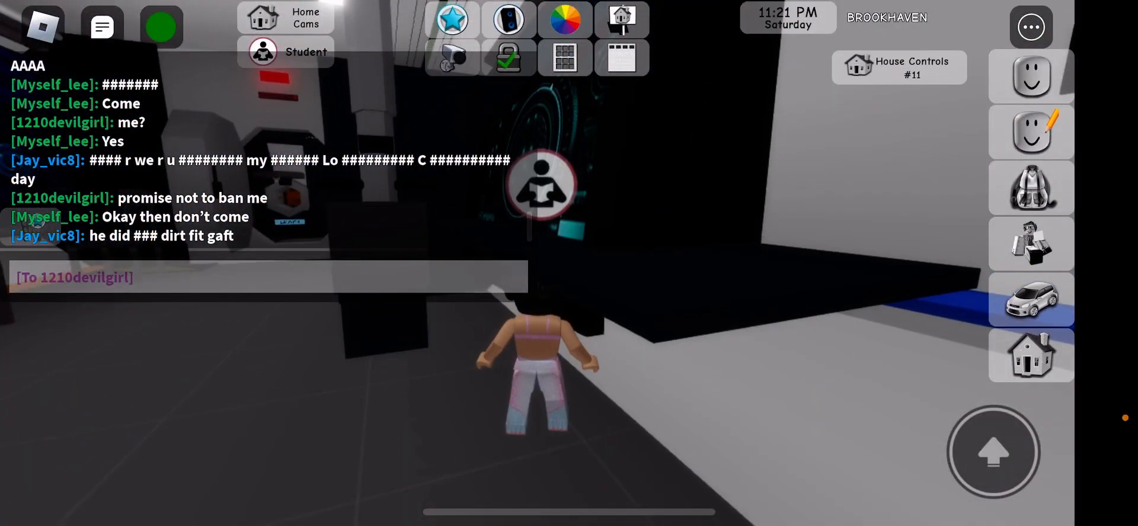
Hide the chat and walk out of the spaceship house onto the nighttime street
click(267, 277)
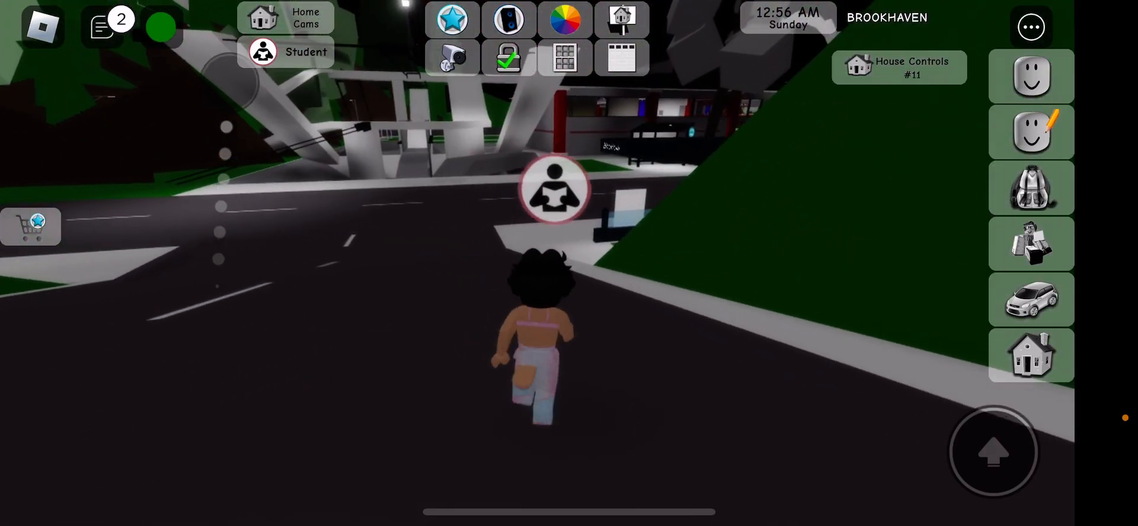
Ride a spawned bike to the neon club, then put the bike away
click(992, 450)
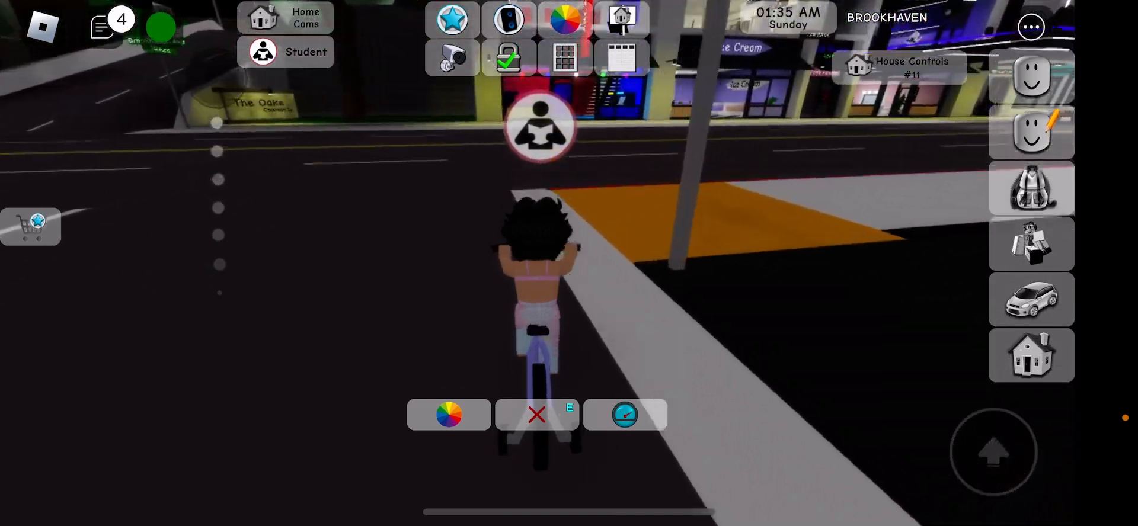
click(993, 451)
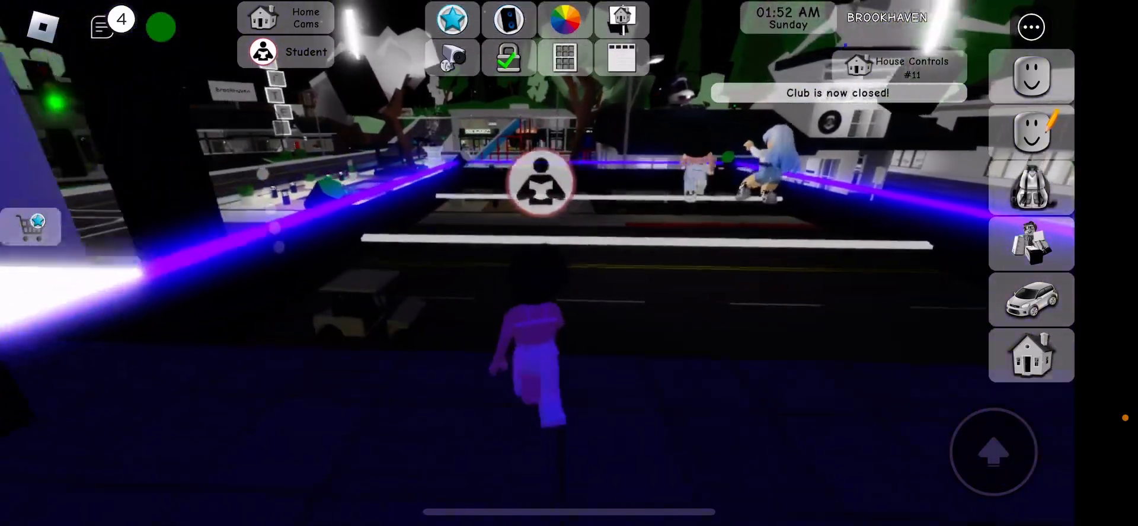
Play an emote such as Dance 6 from the emotes list beside the other player
click(1032, 300)
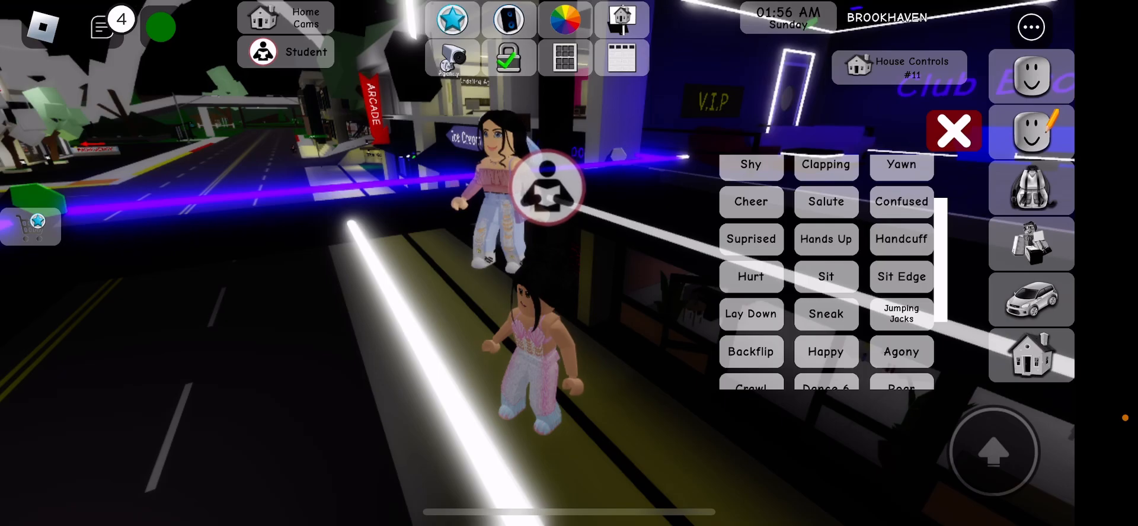
scroll(down, 3)
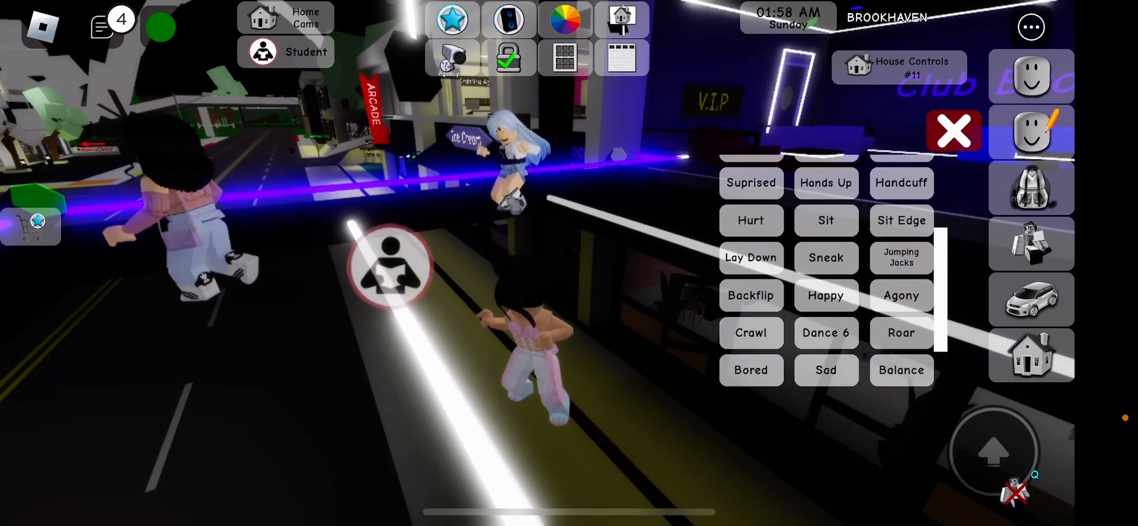
click(953, 130)
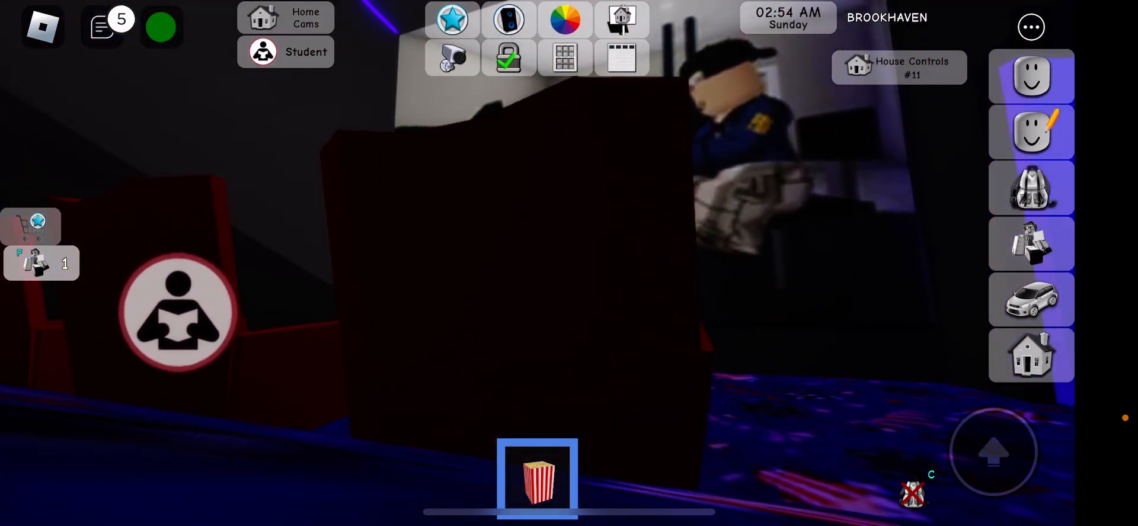
Browse the vehicle catalog down to the locked cars at the bottom
click(1032, 298)
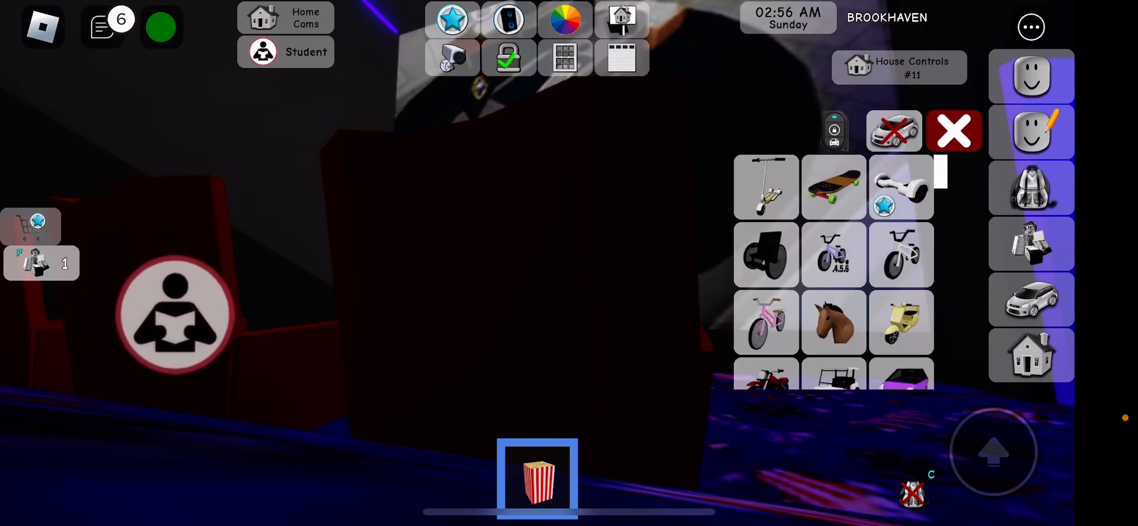
scroll(down, 3)
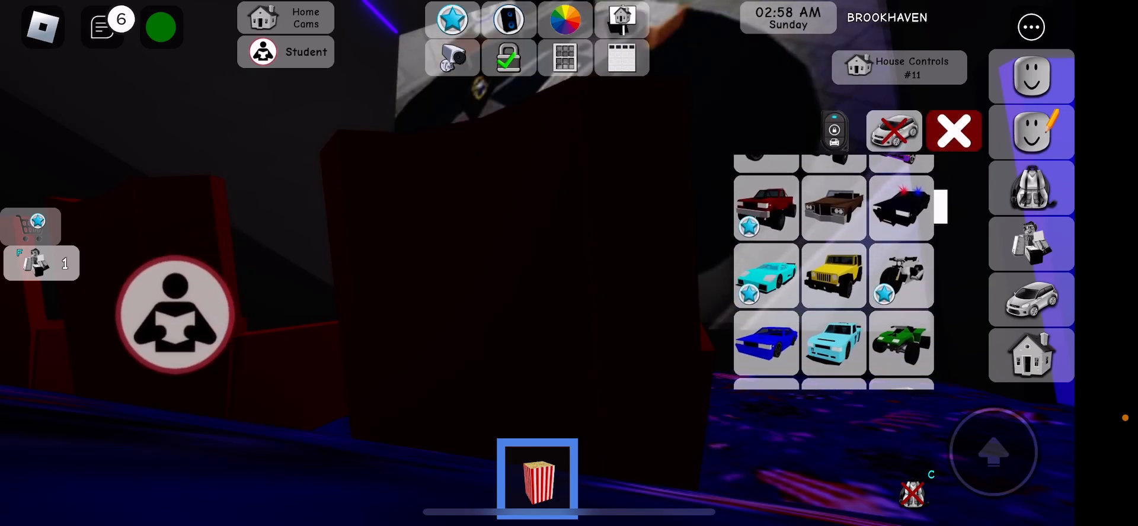
scroll(down, 3)
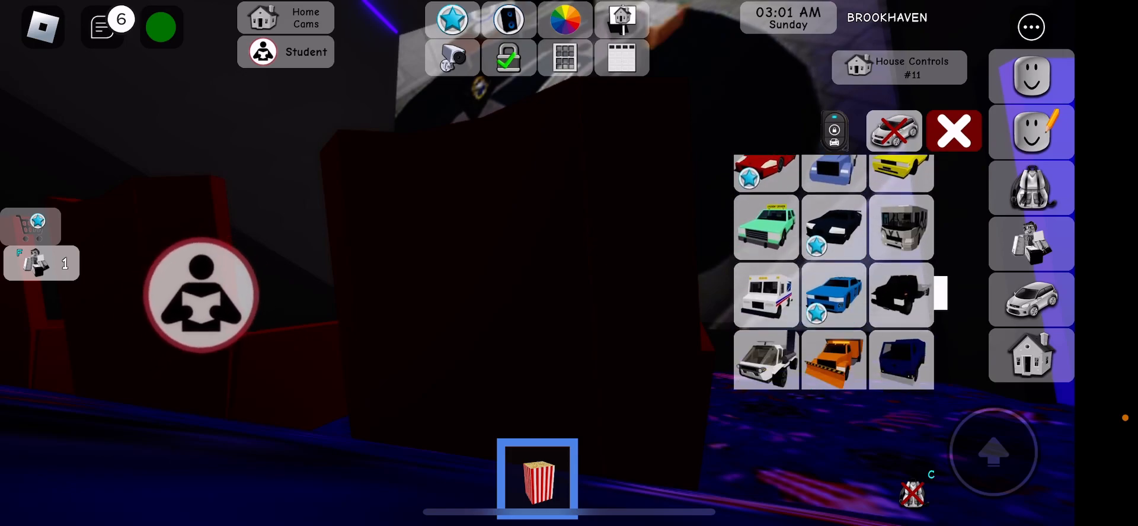
scroll(down, 3)
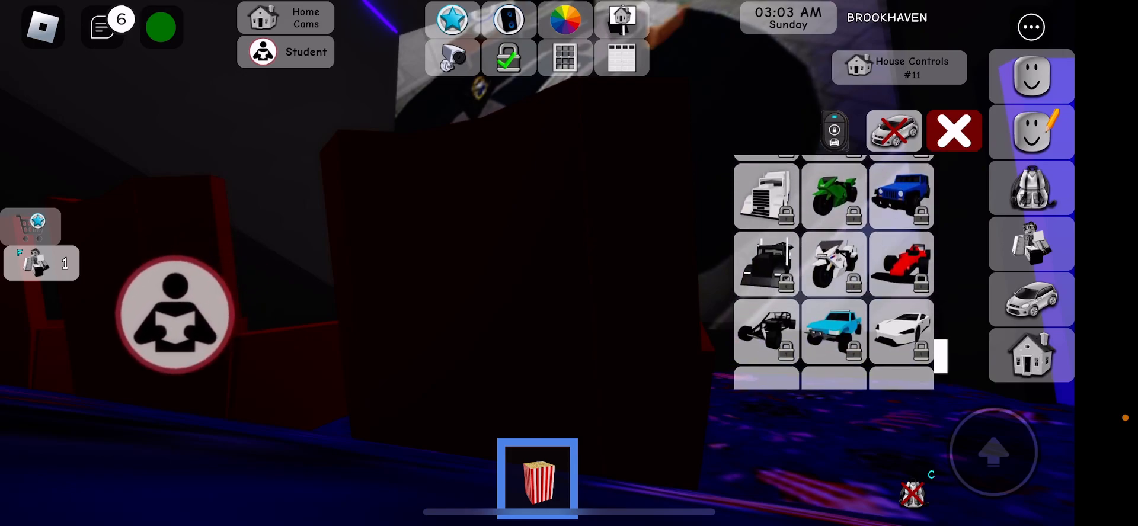
scroll(down, 3)
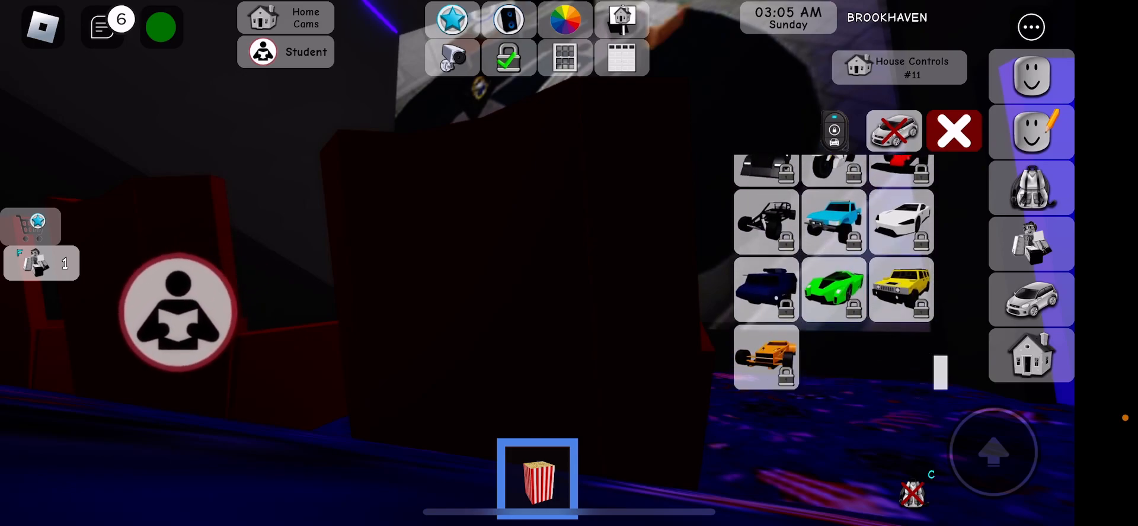